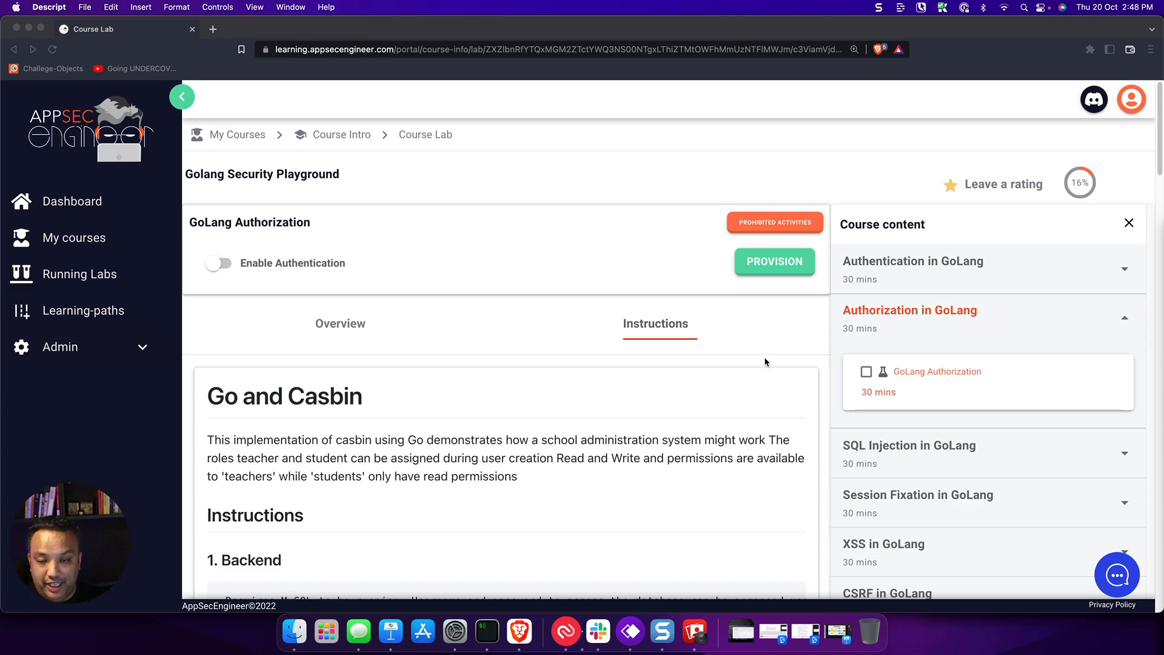
- Provision the GoLang Authorization lab and wait for QUIT and ACCESS to appear
scroll(down, 3)
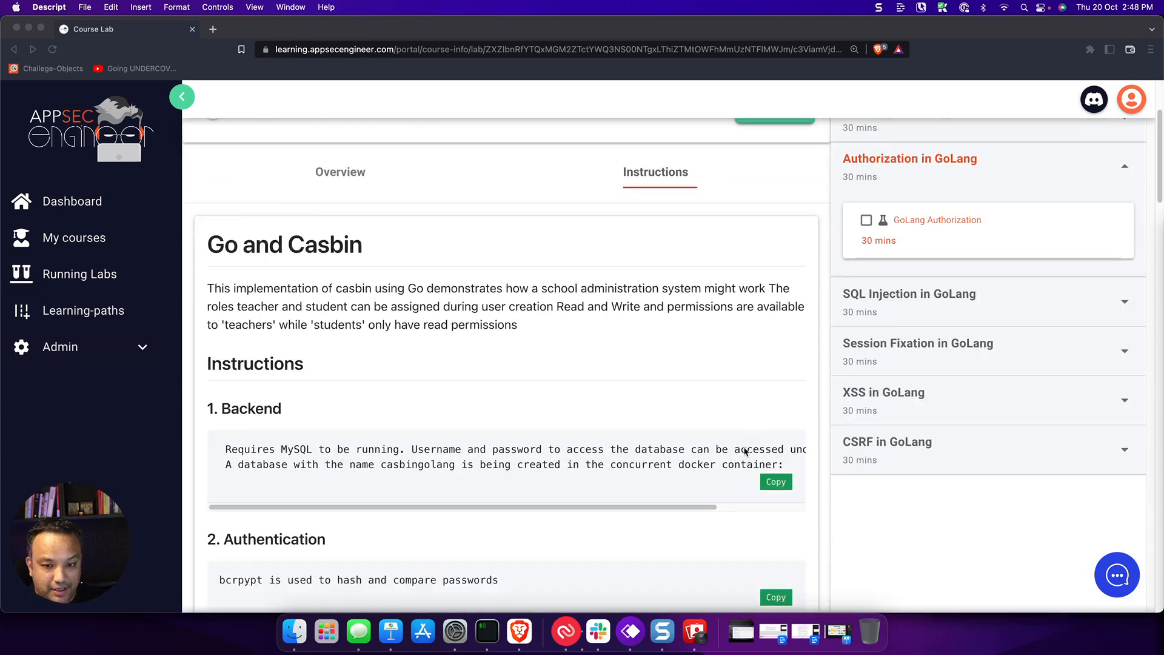
scroll(down, 3)
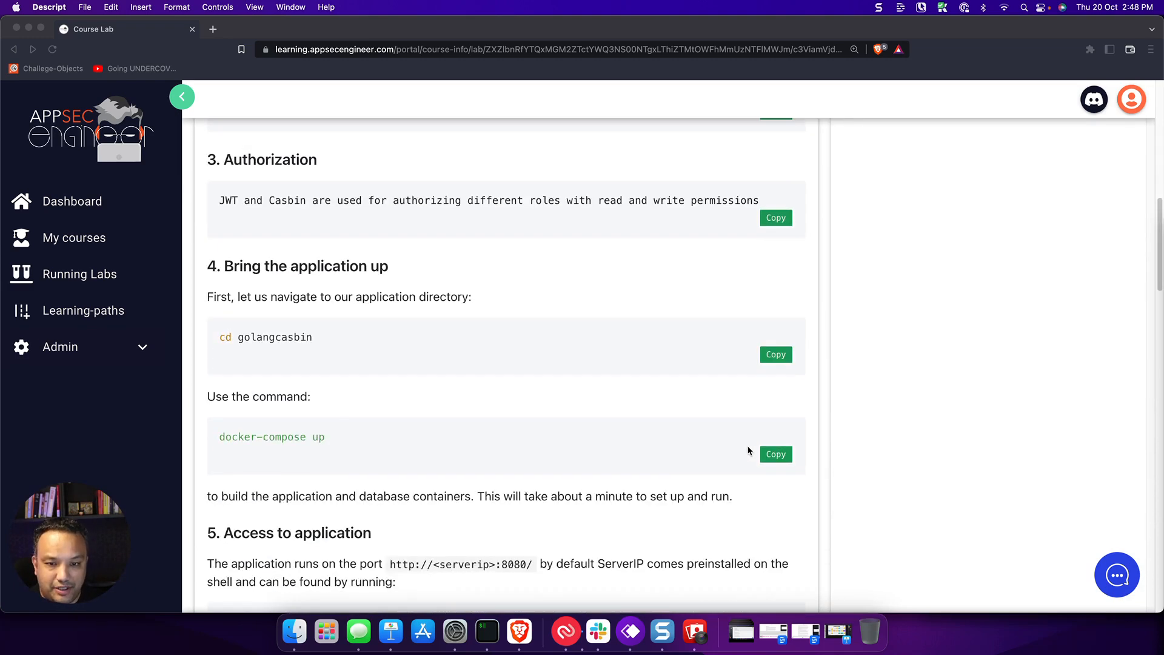
scroll(down, 3)
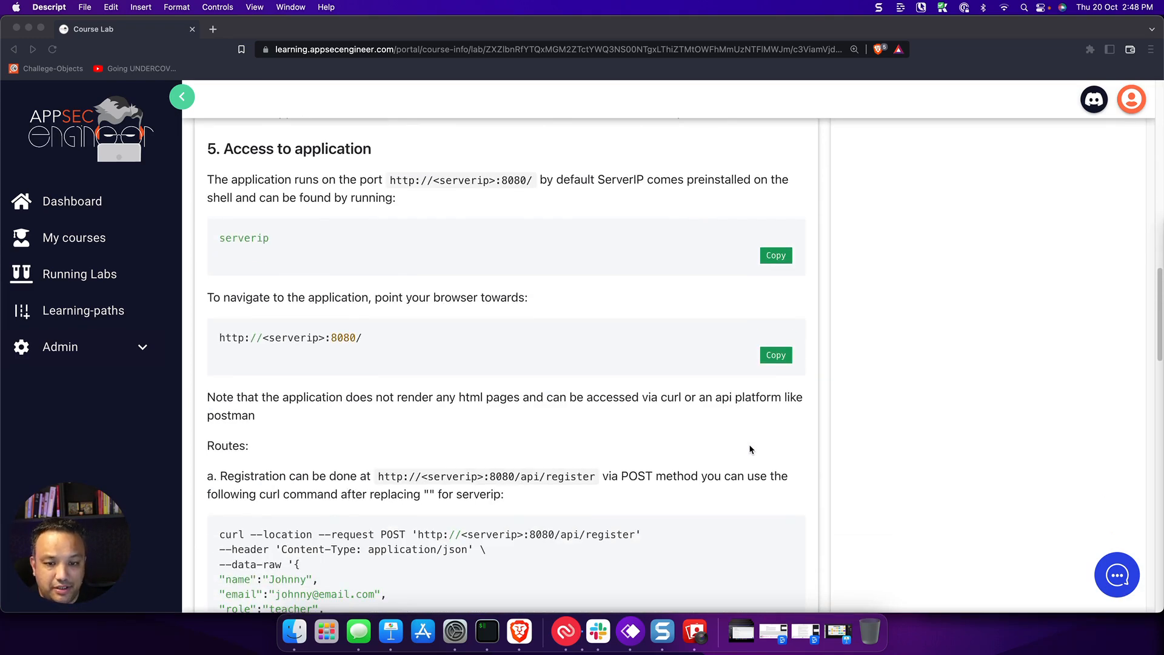
scroll(down, 3)
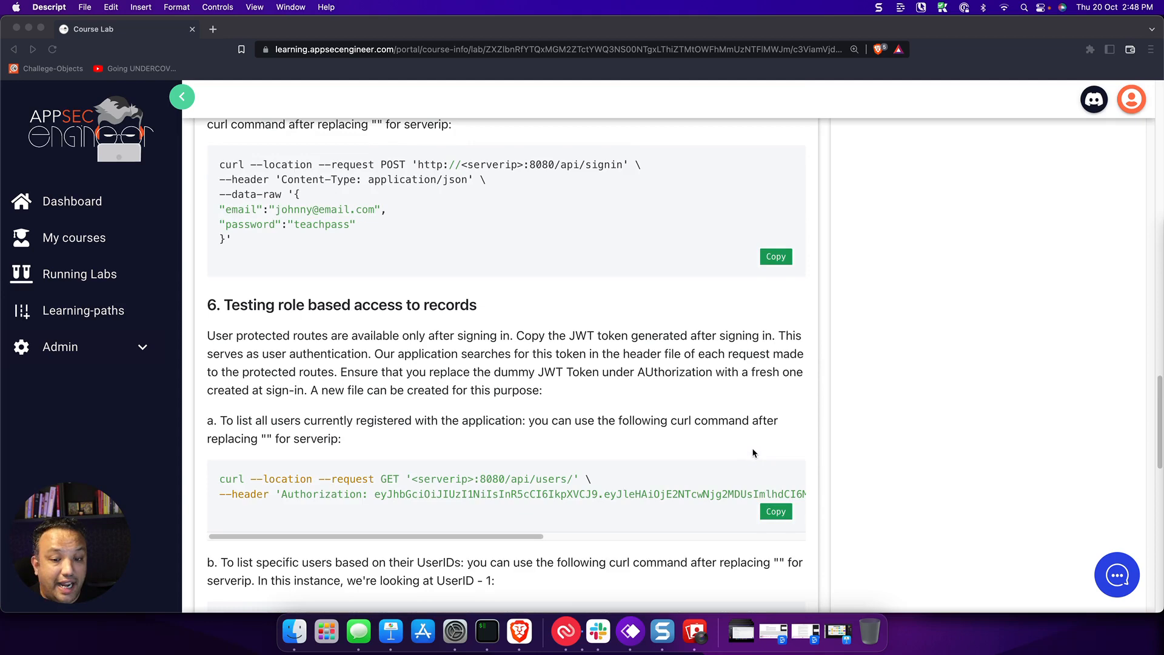
scroll(down, 3)
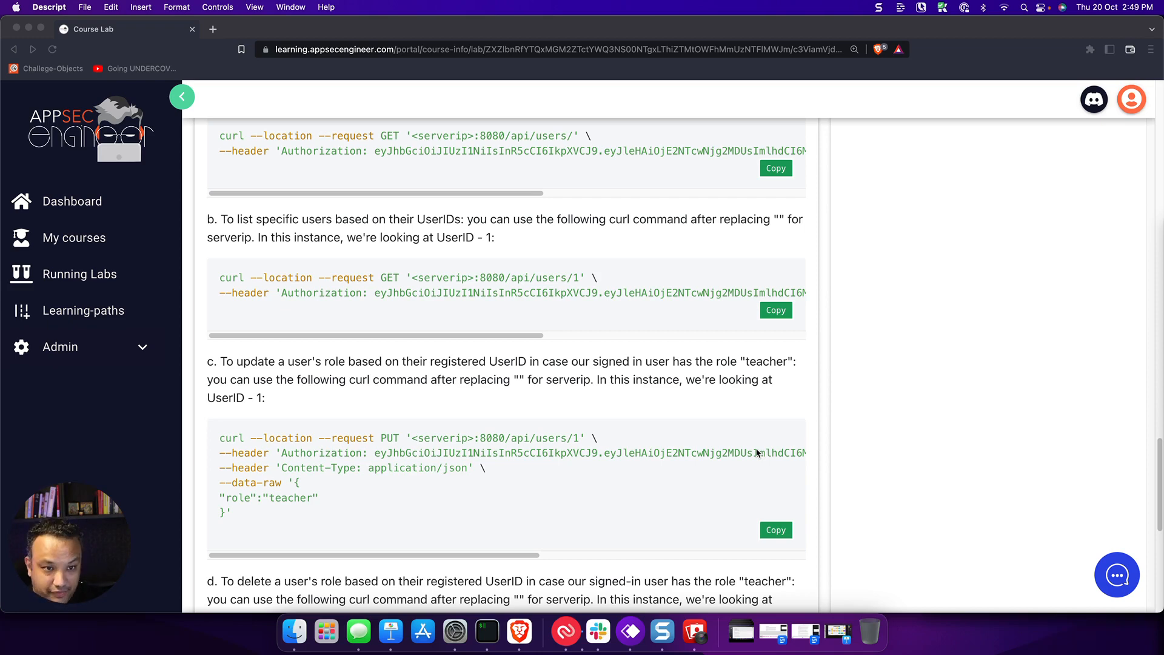
scroll(down, 3)
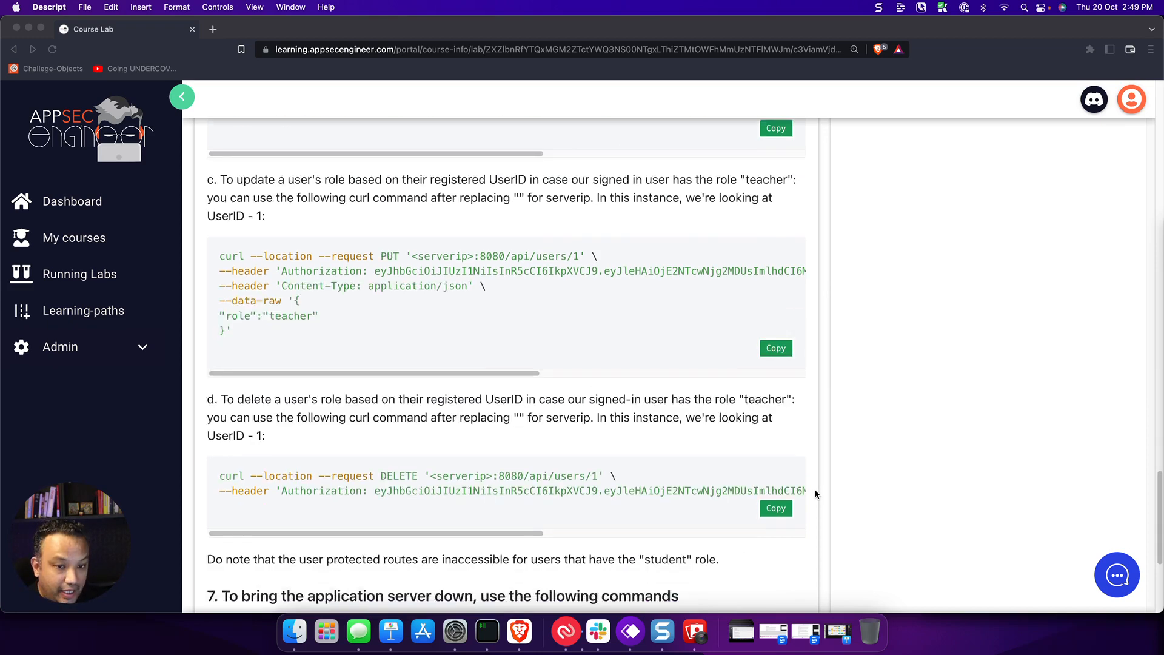
scroll(down, 3)
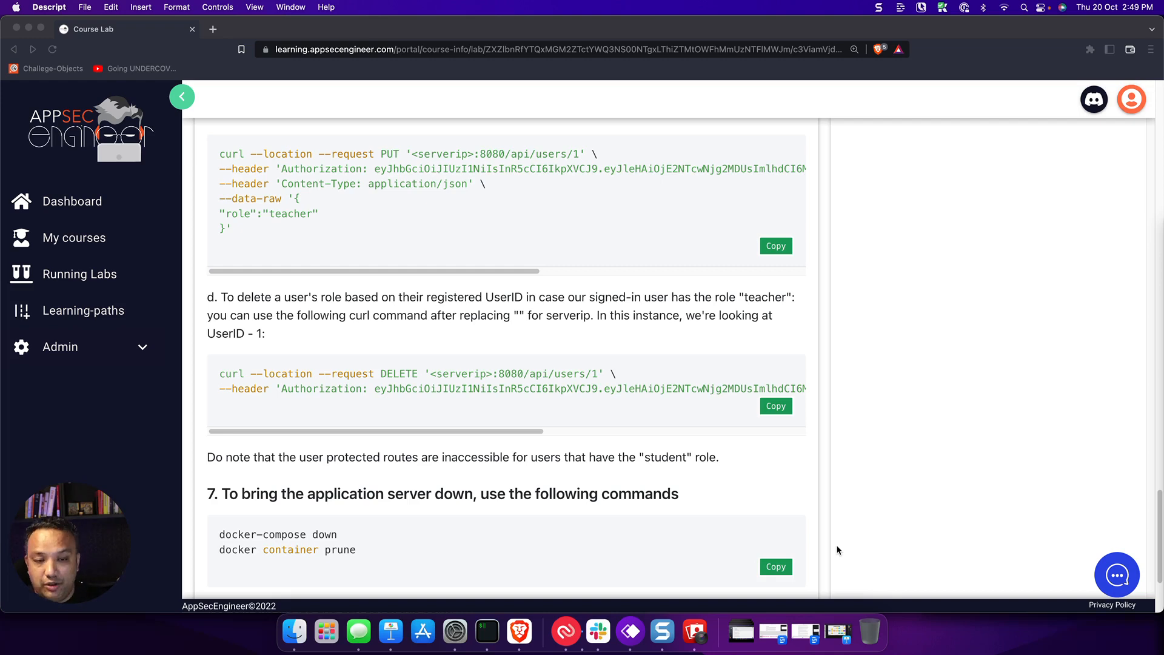
mouse_move(850, 536)
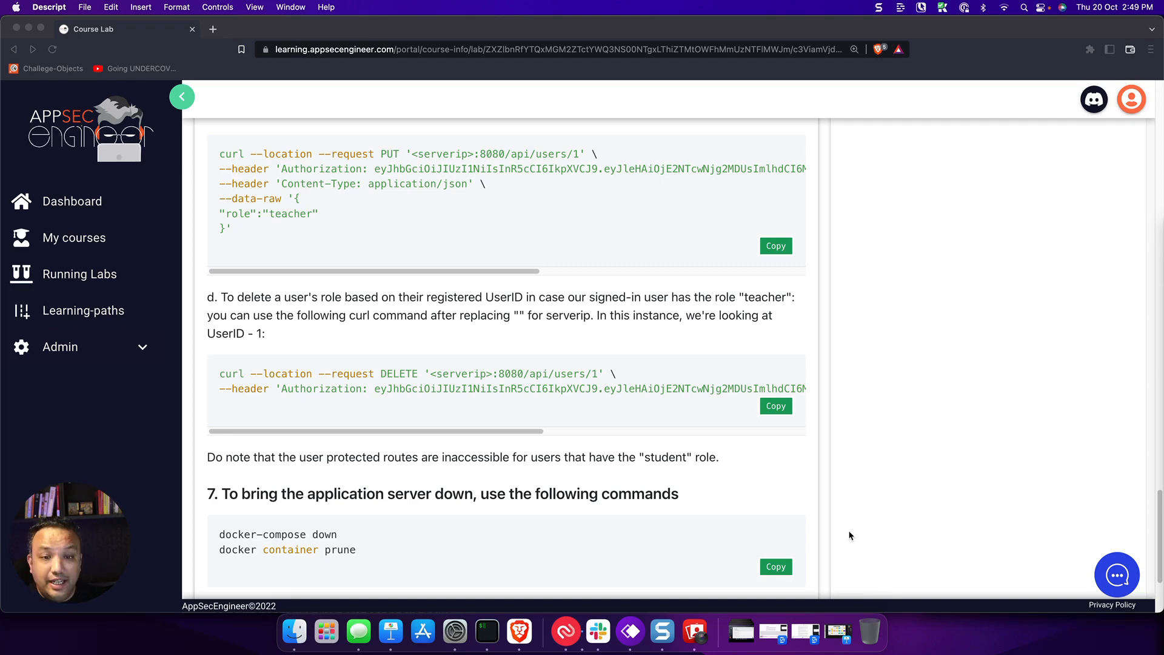
scroll(down, 3)
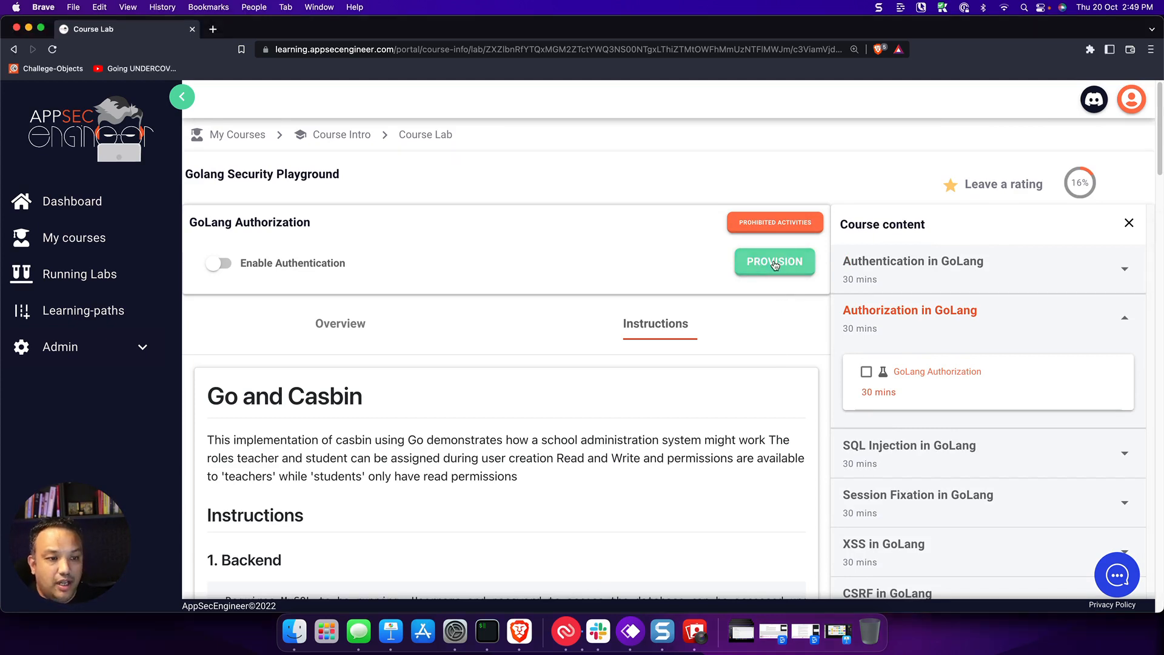
mouse_move(774, 274)
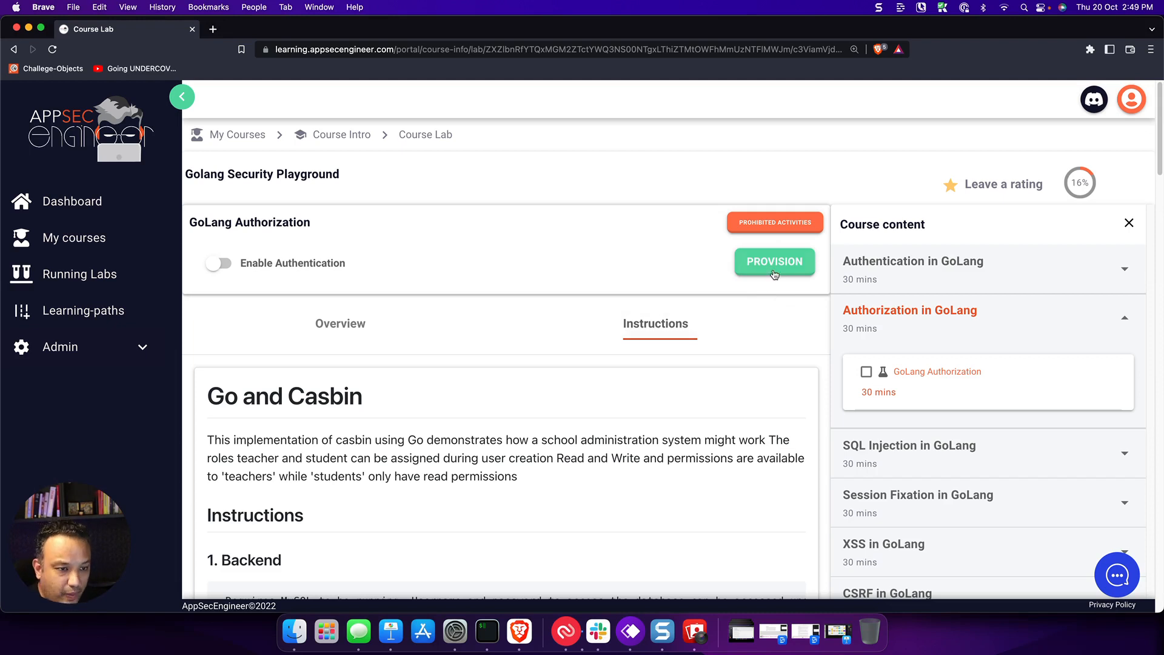
click(773, 261)
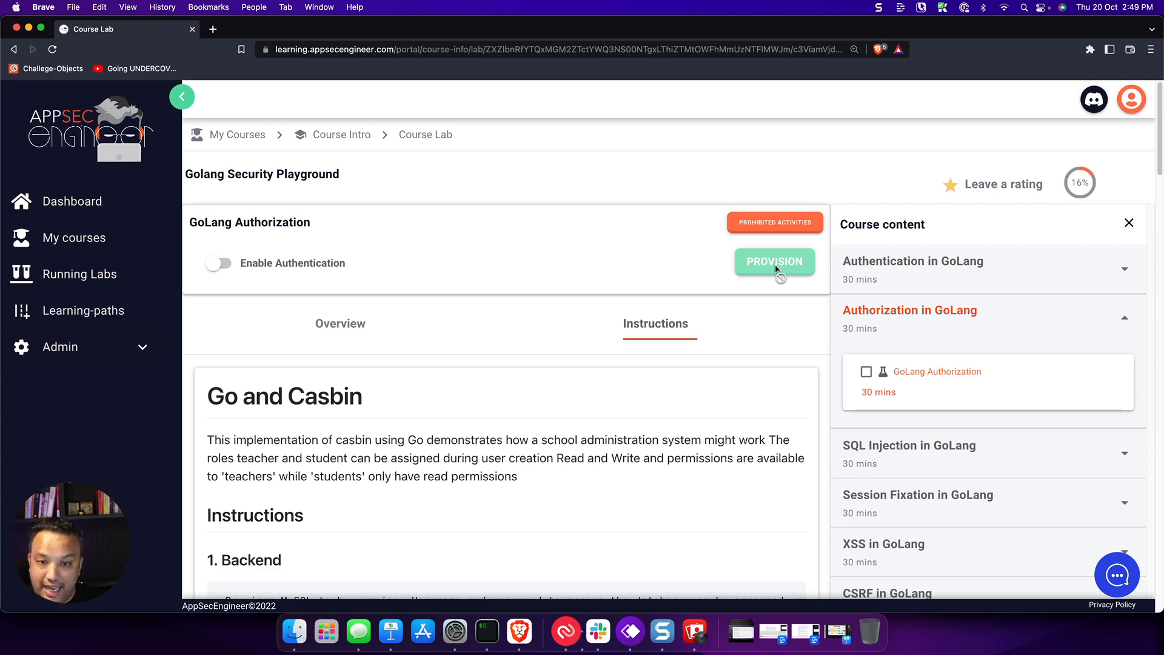
click(774, 262)
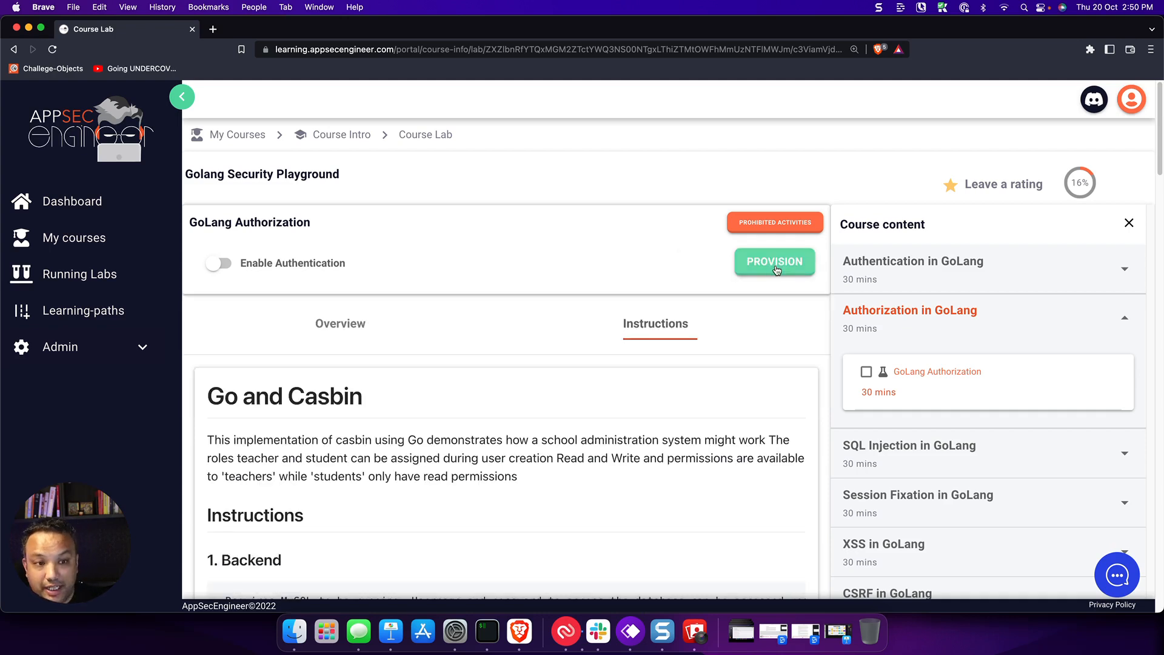
click(775, 262)
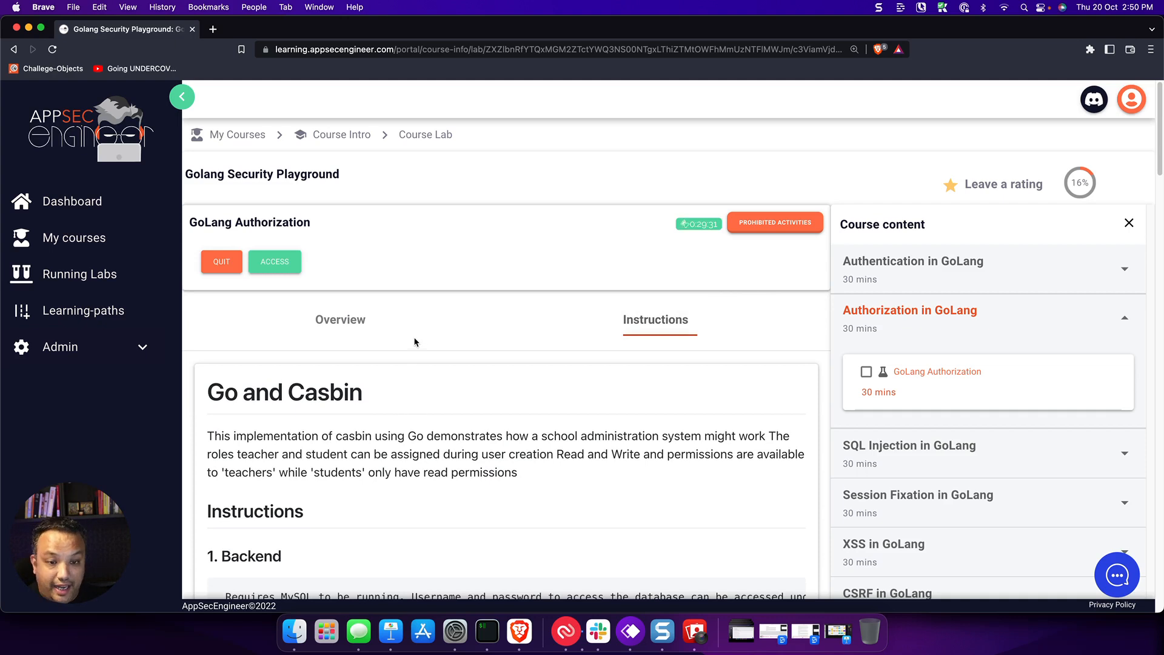
- Access the lab IDE, expand the golangcasbin project in Explorer, then return to Course Lab instructions
click(213, 29)
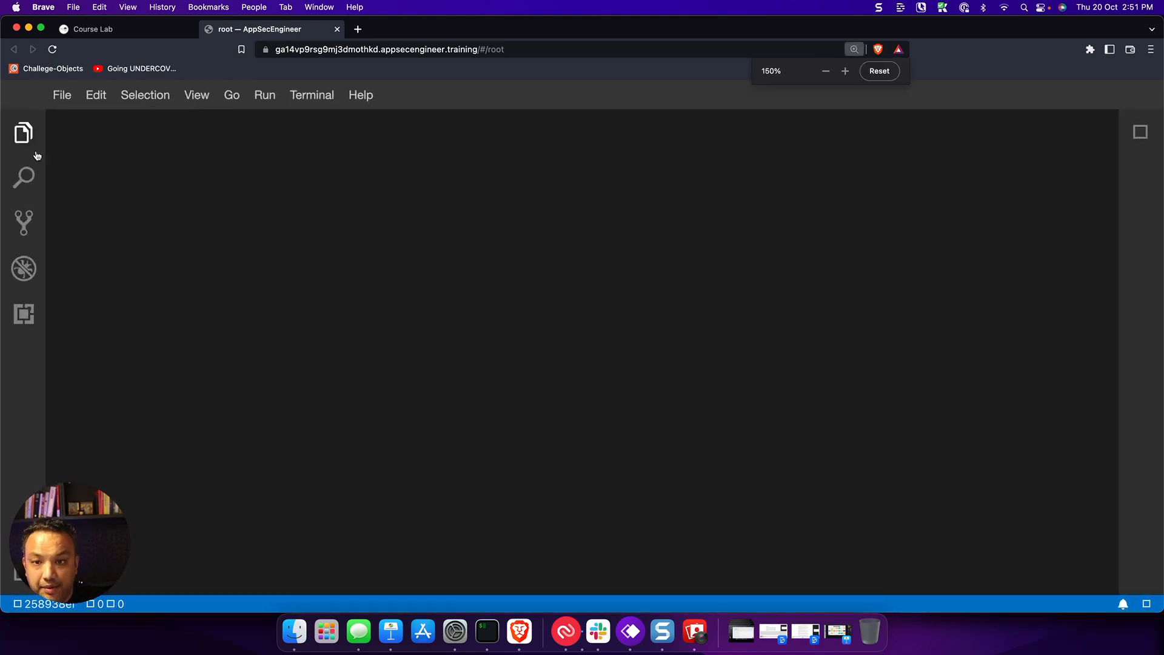
click(24, 132)
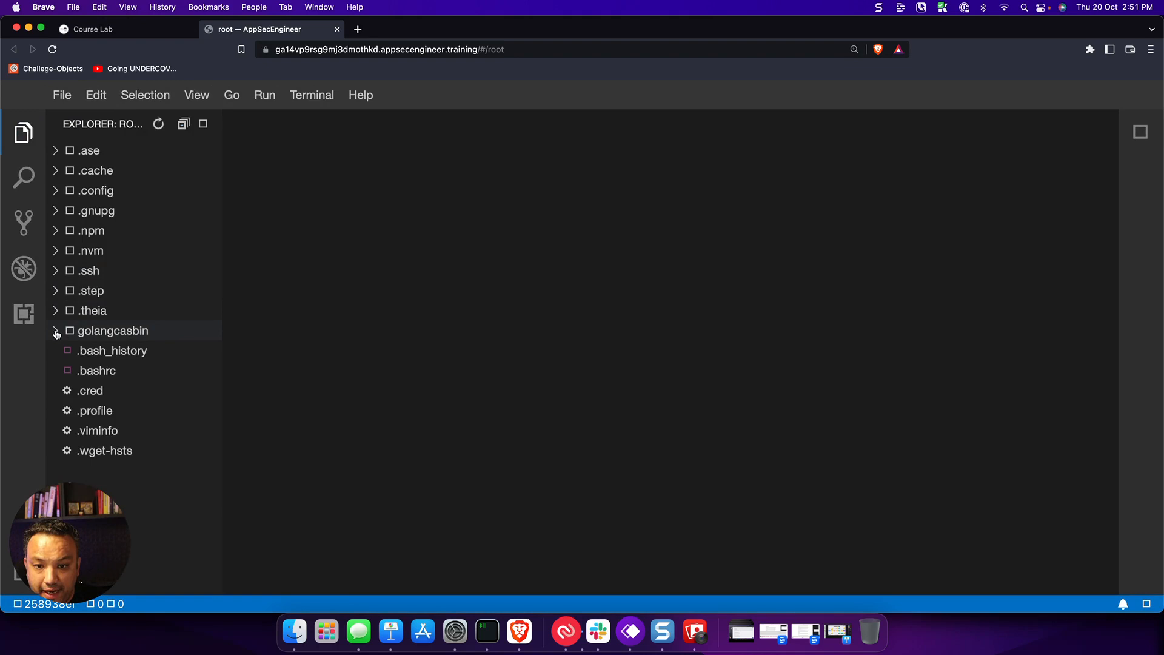
click(112, 330)
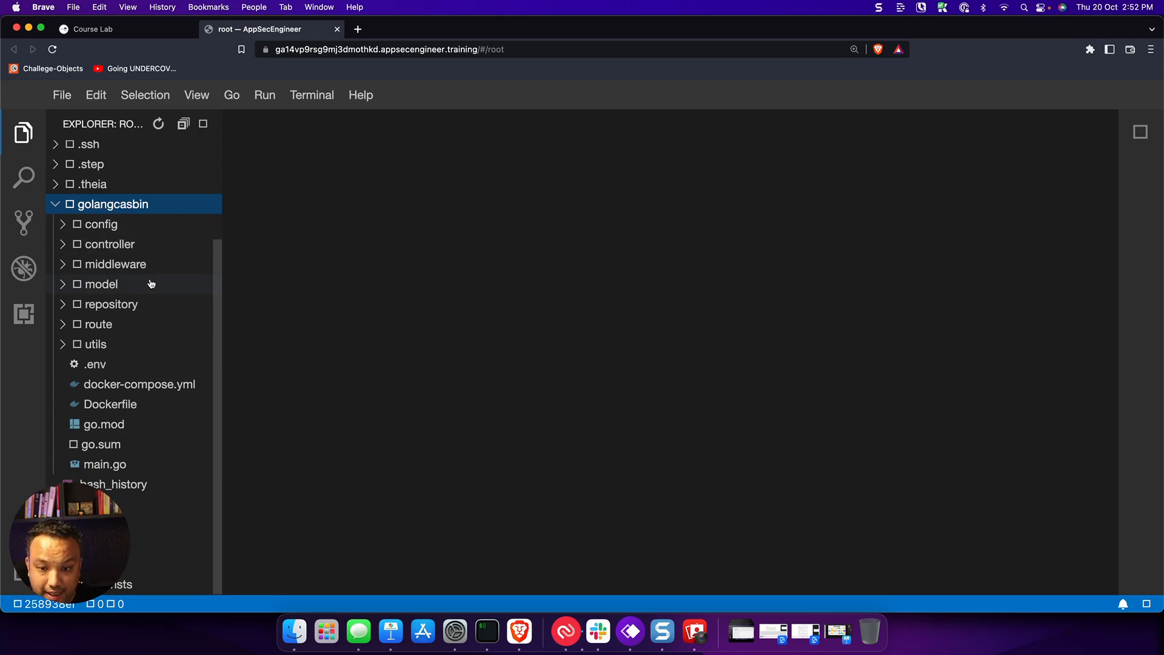
mouse_move(125, 254)
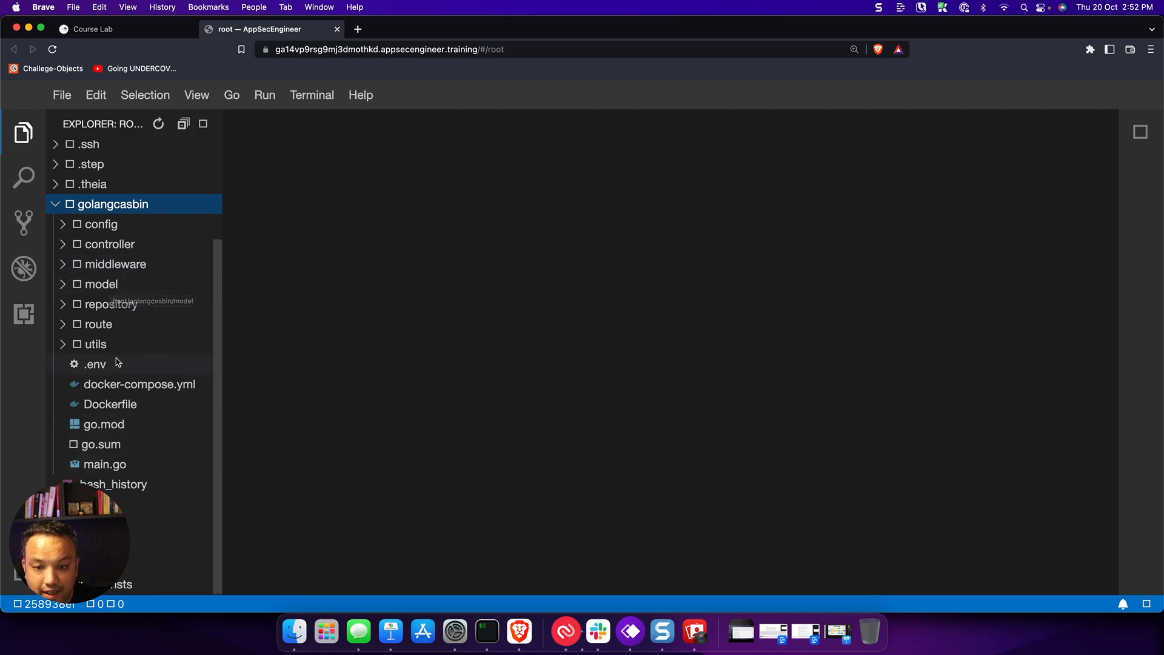
click(89, 29)
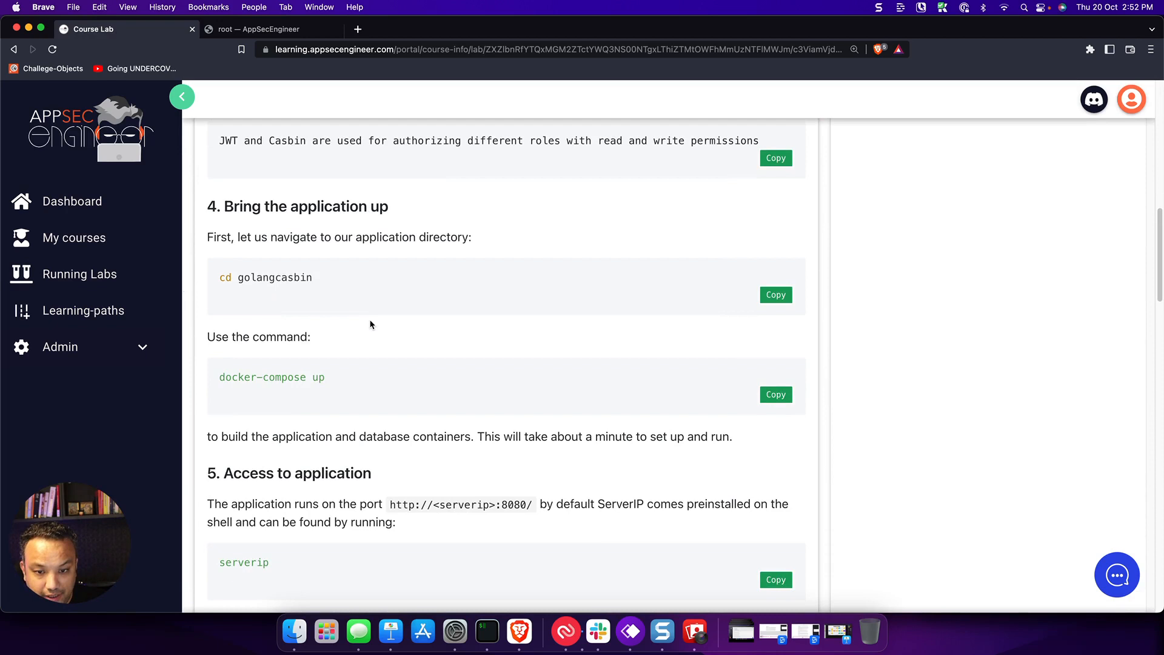
- Review step 4 of the instructions and switch back to the lab IDE
scroll(down, 3)
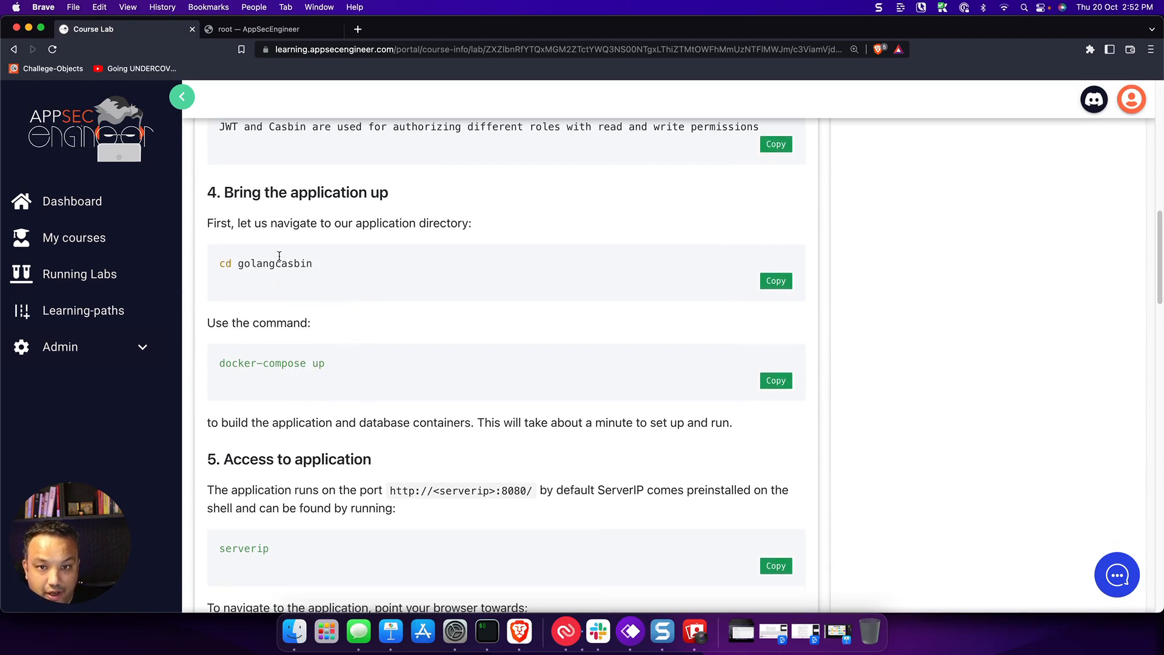
click(267, 29)
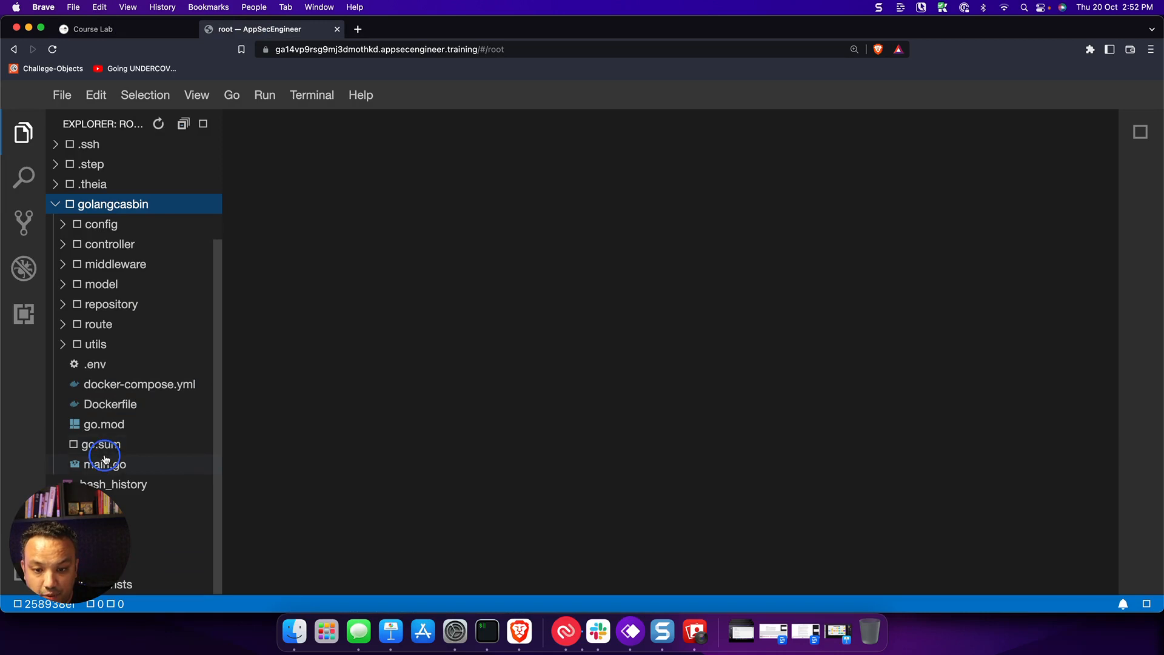
- View main.go, expand controller and middleware, and open authorize_jwt.go
click(106, 463)
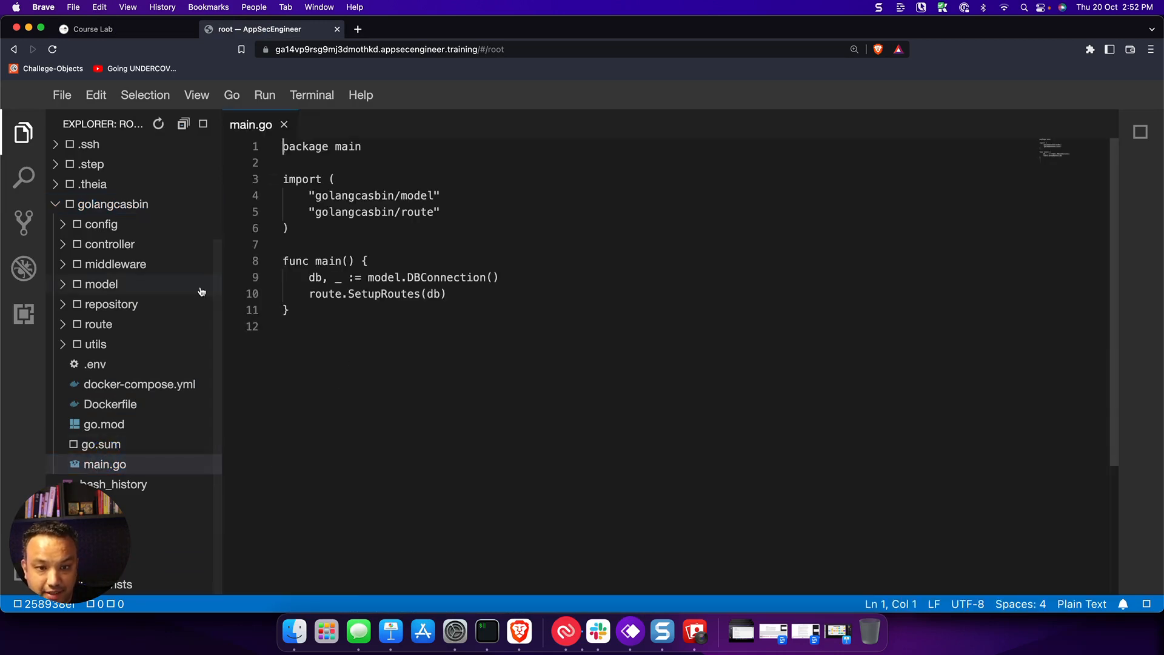
mouse_move(98, 284)
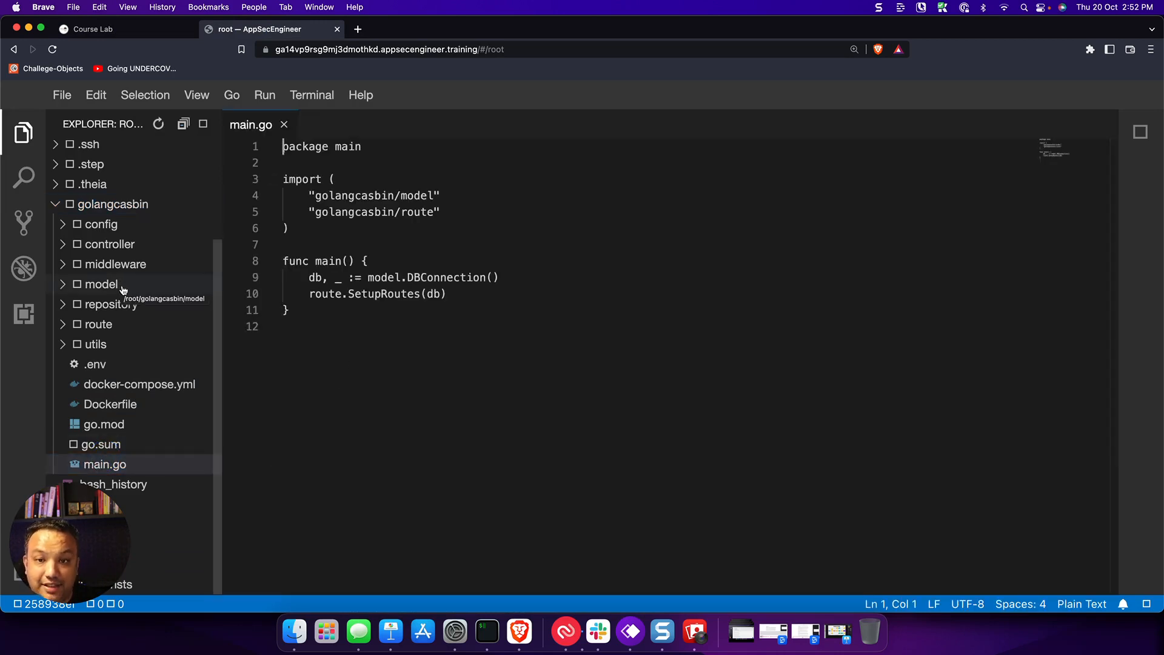
mouse_move(116, 263)
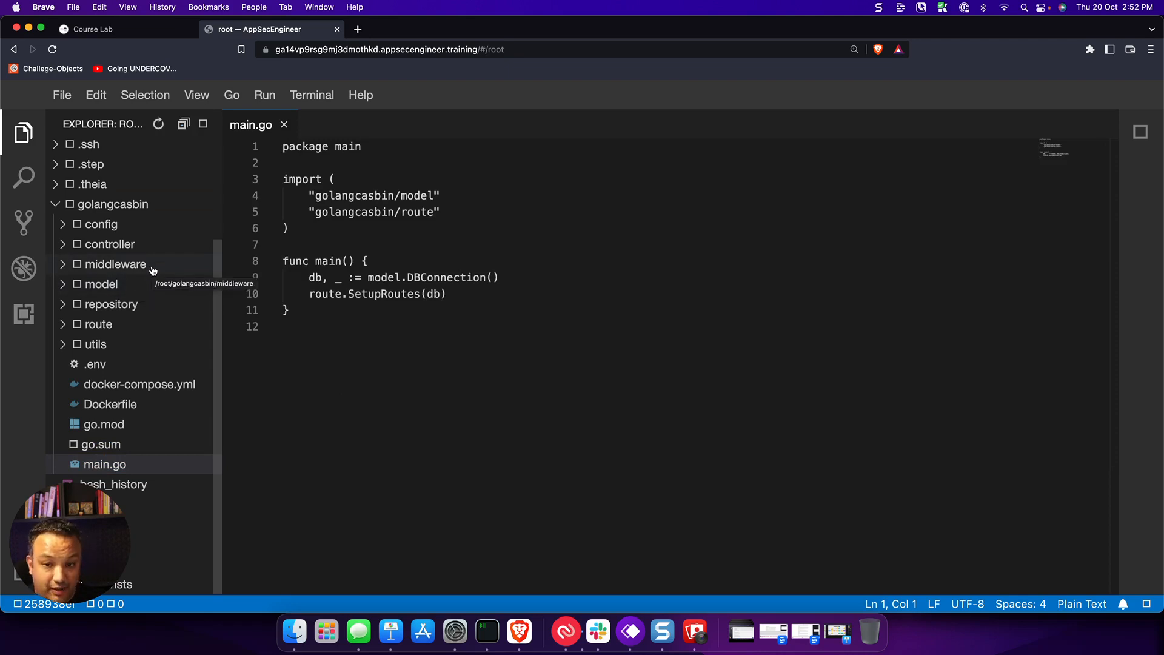
mouse_move(110, 245)
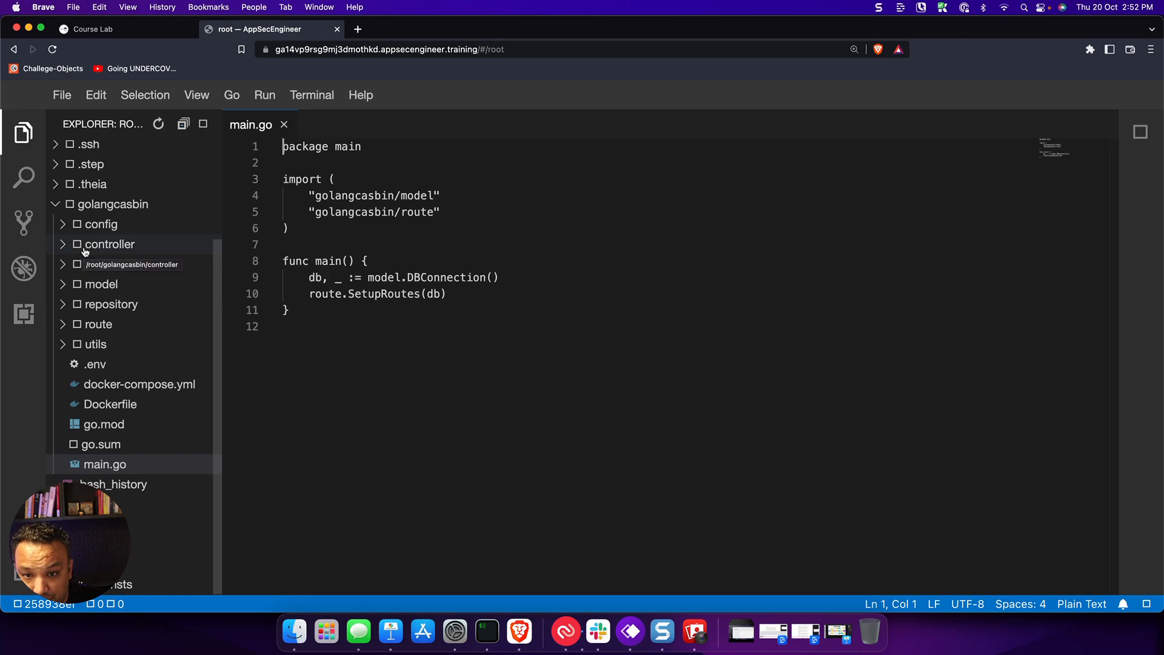
click(110, 243)
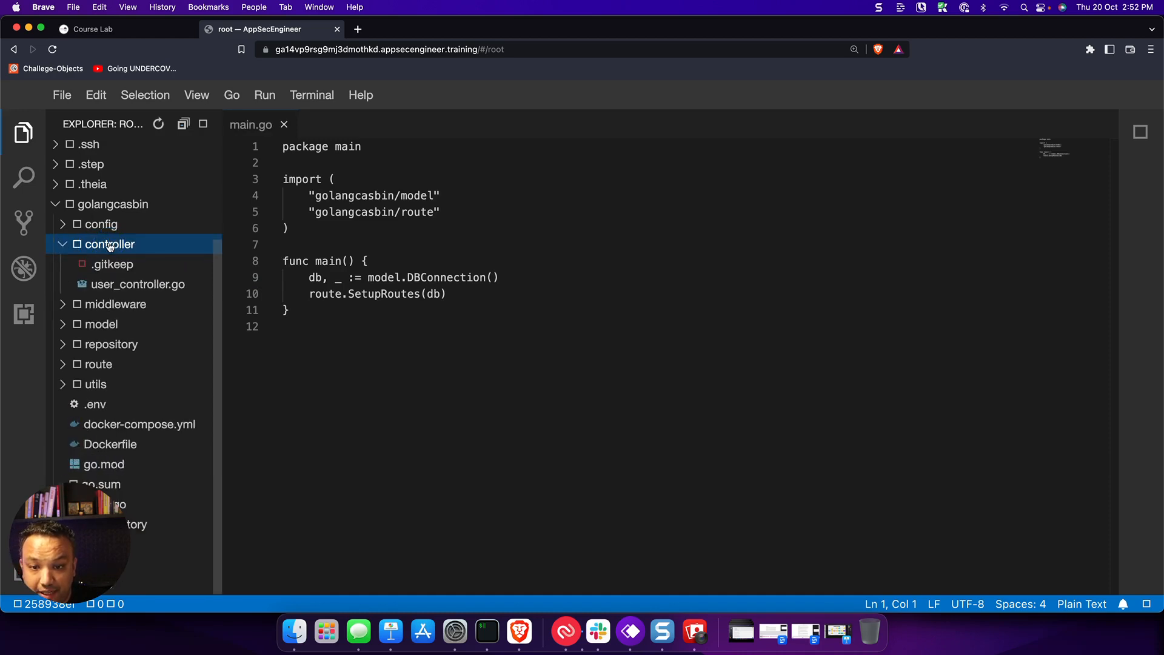
click(115, 303)
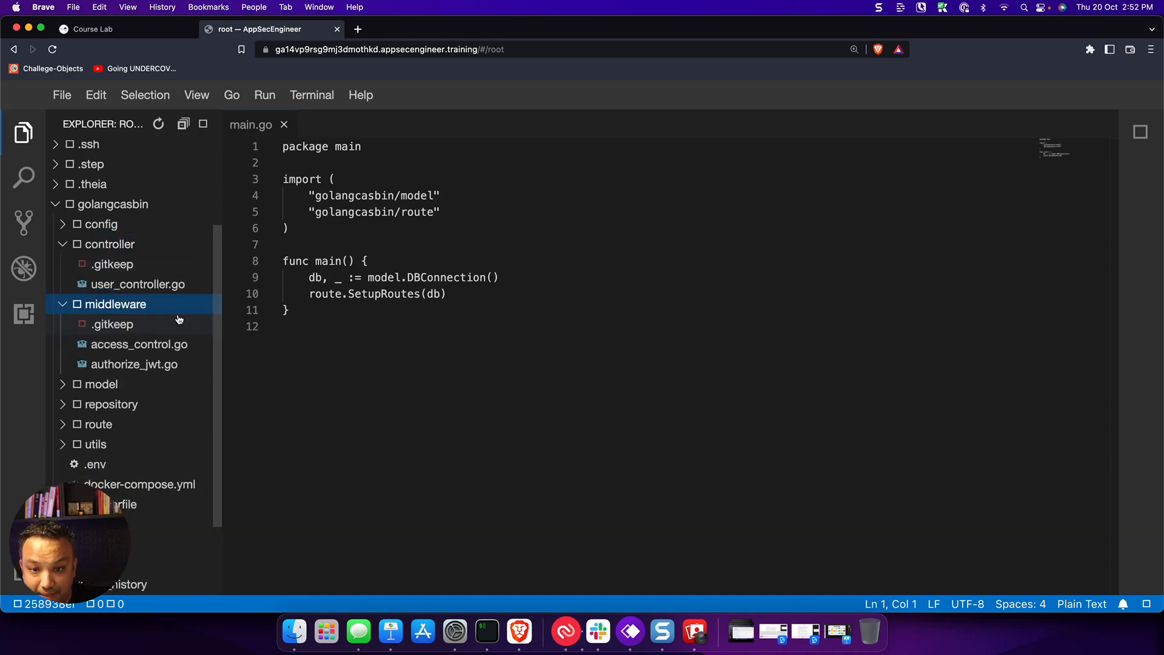
click(134, 363)
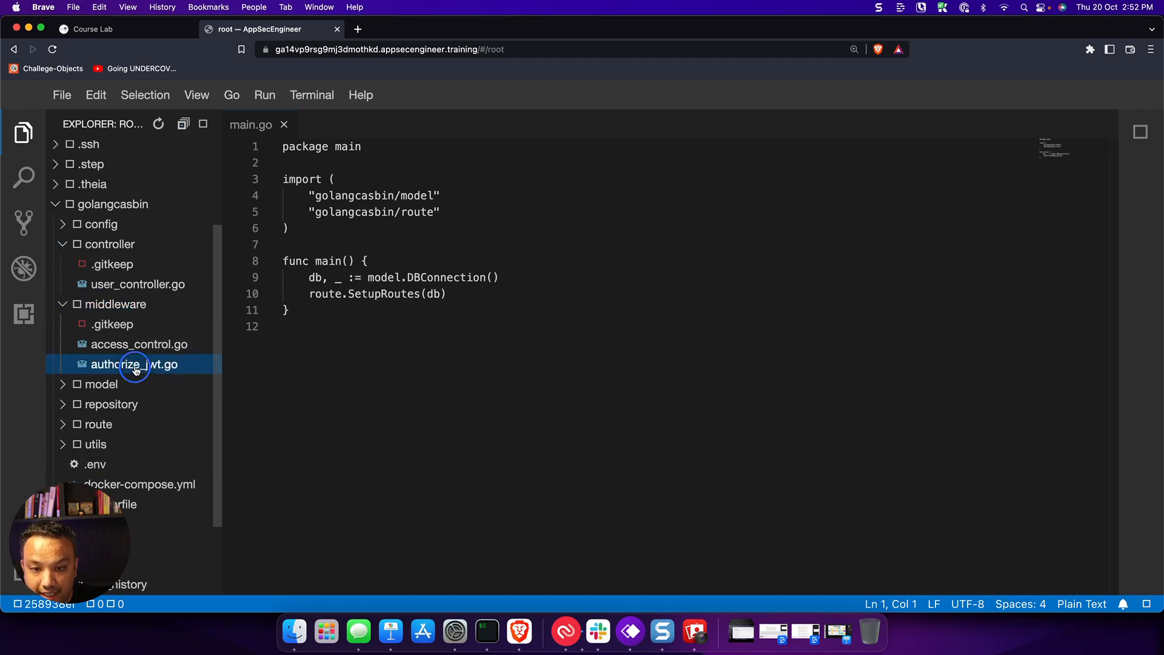